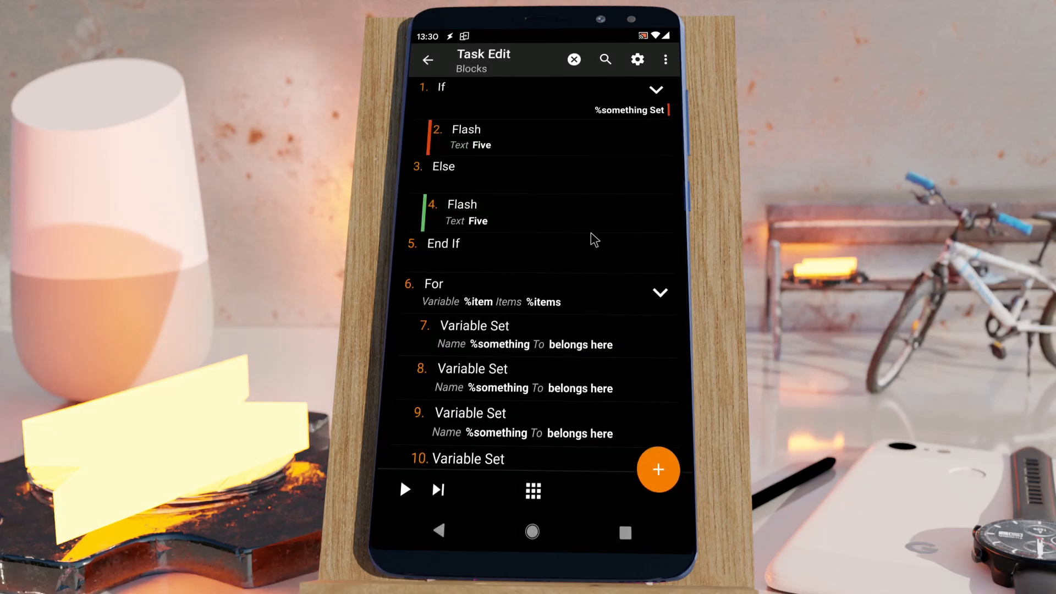
mouse_move(601, 100)
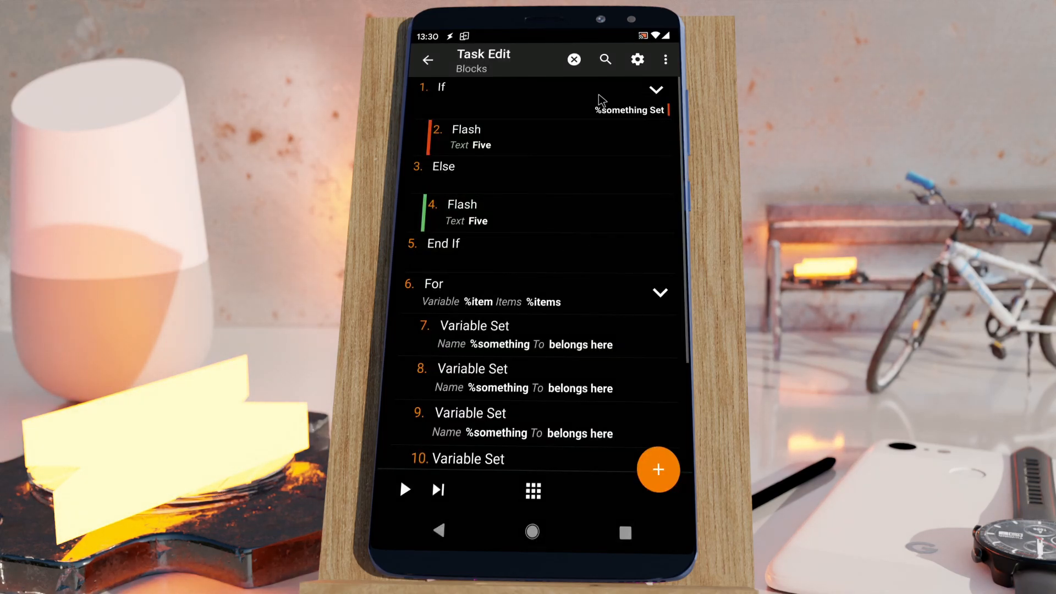
mouse_move(464, 294)
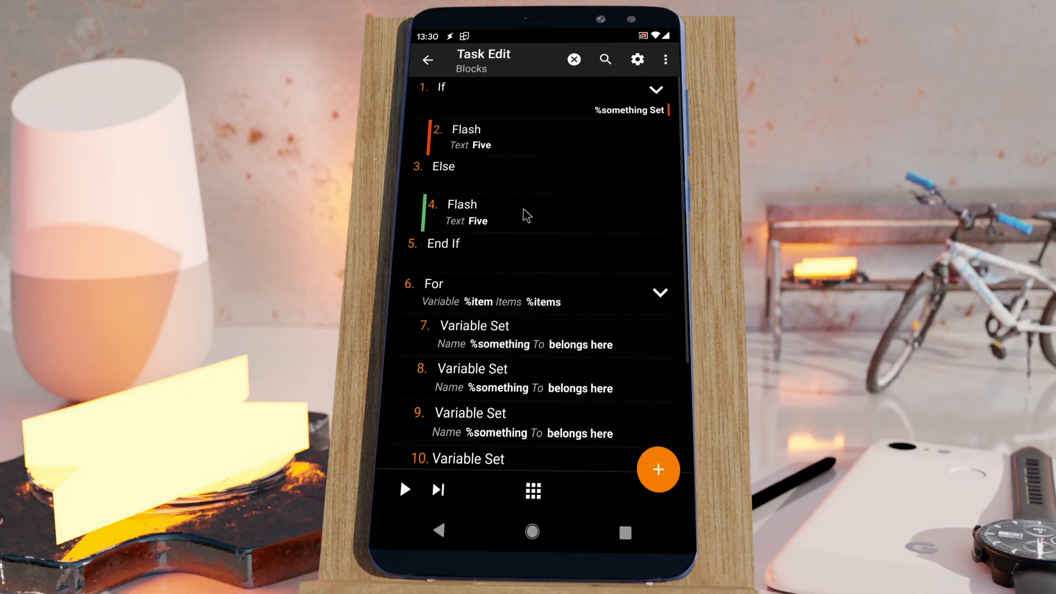
mouse_move(472, 120)
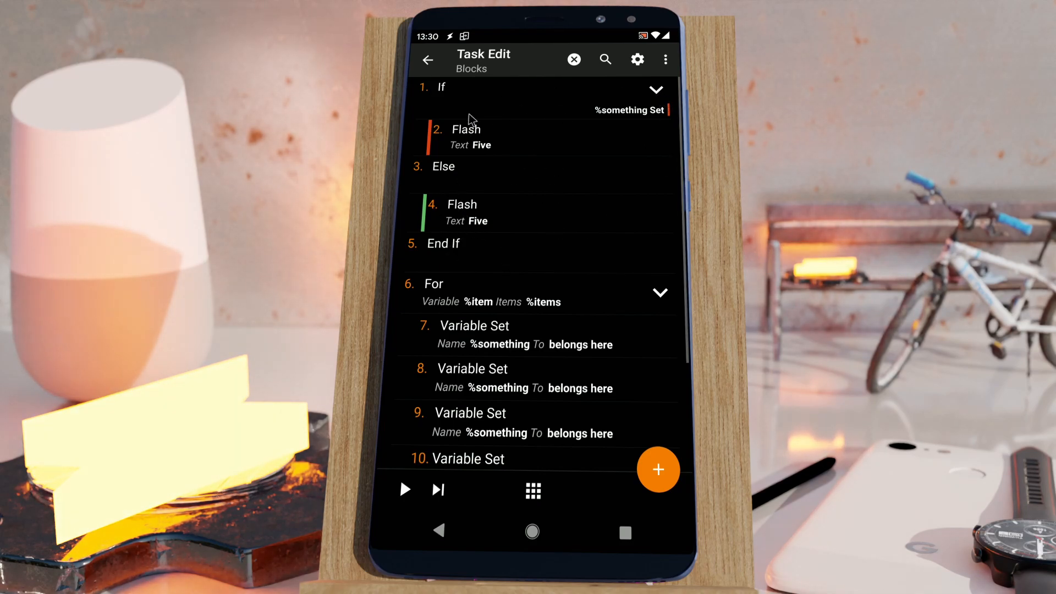
Step: Collapse the If block, then the For loop, hiding its Variable Set actions
left_click(654, 89)
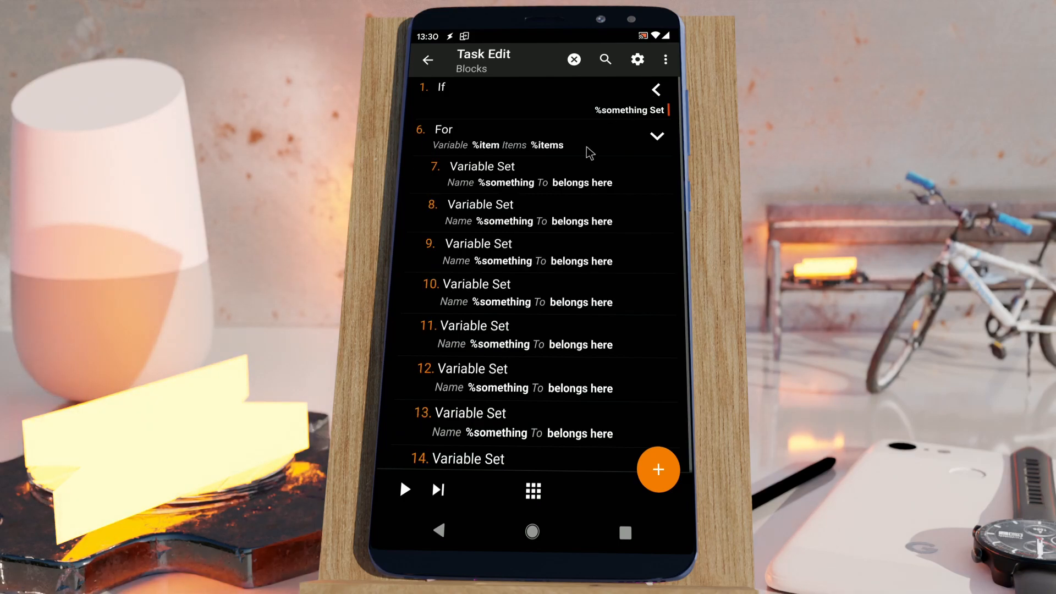
mouse_move(507, 248)
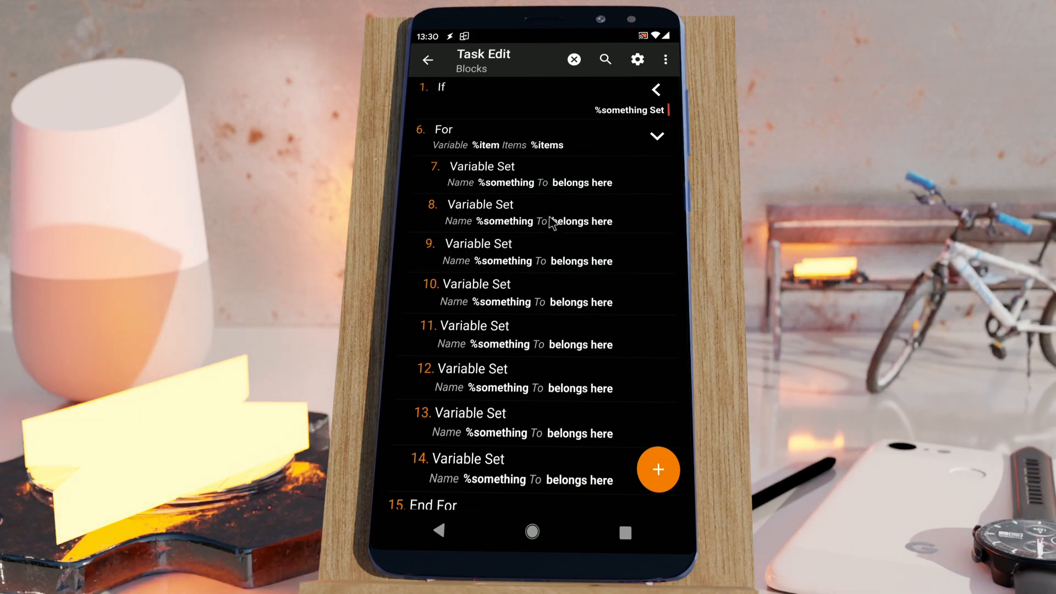
left_click(656, 136)
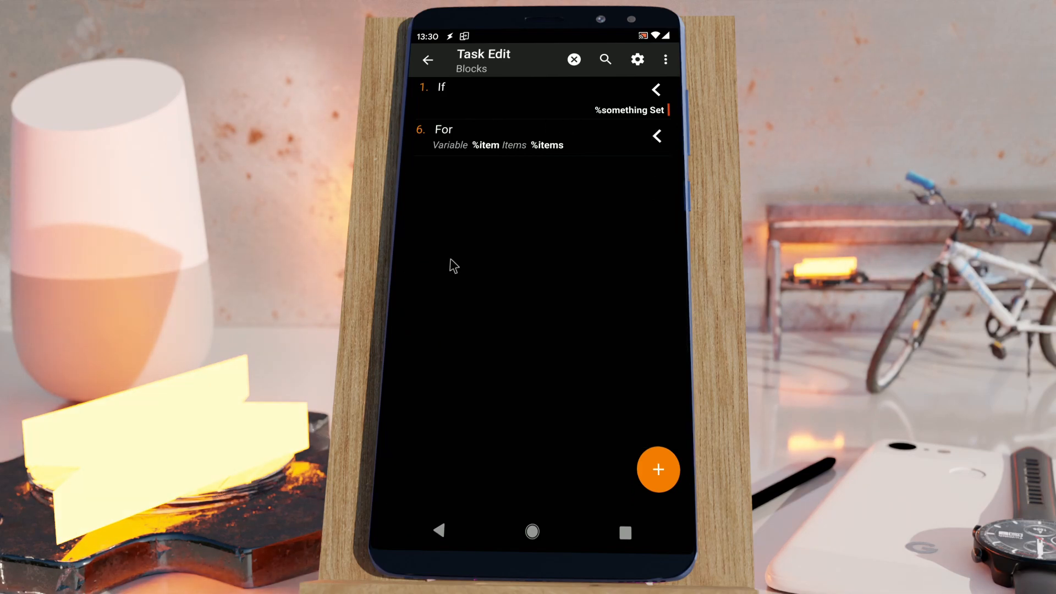
mouse_move(591, 132)
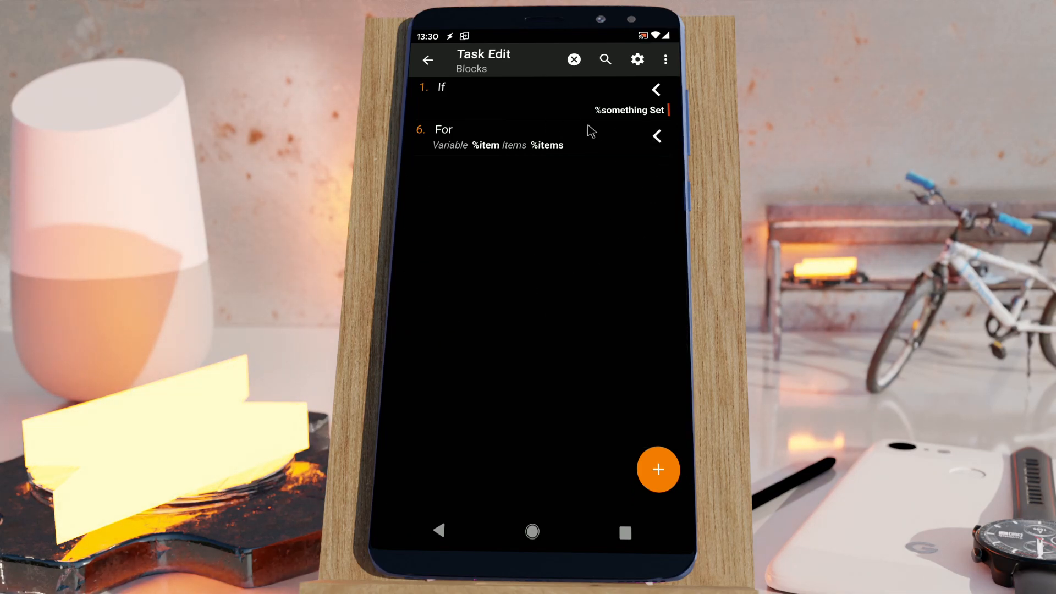
mouse_move(608, 135)
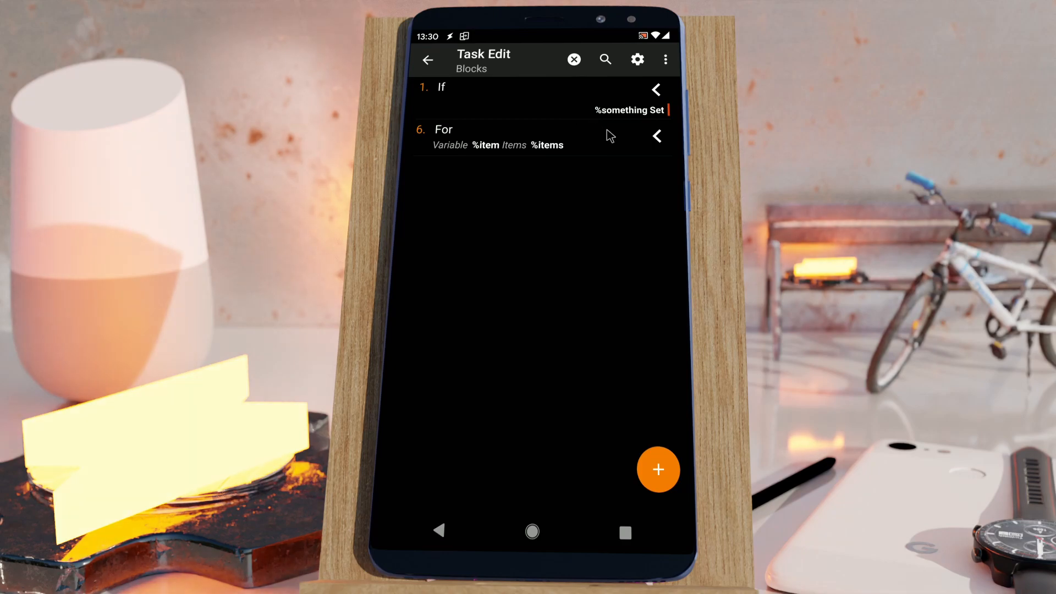
mouse_move(438, 535)
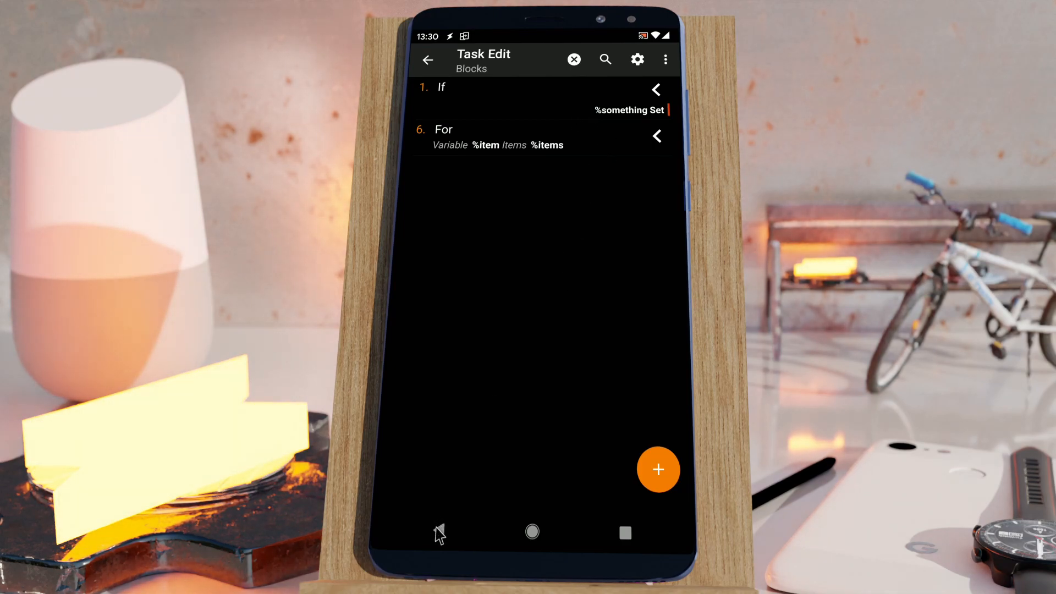
Step: Exit to the task list, reopen Blocks, and re-expand the For loop
left_click(428, 60)
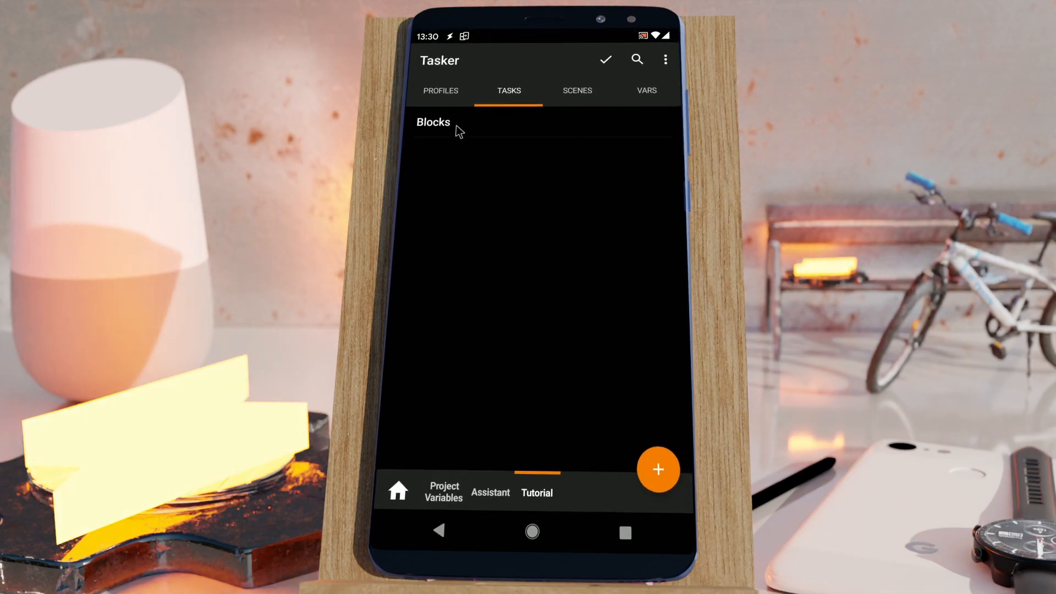
left_click(434, 122)
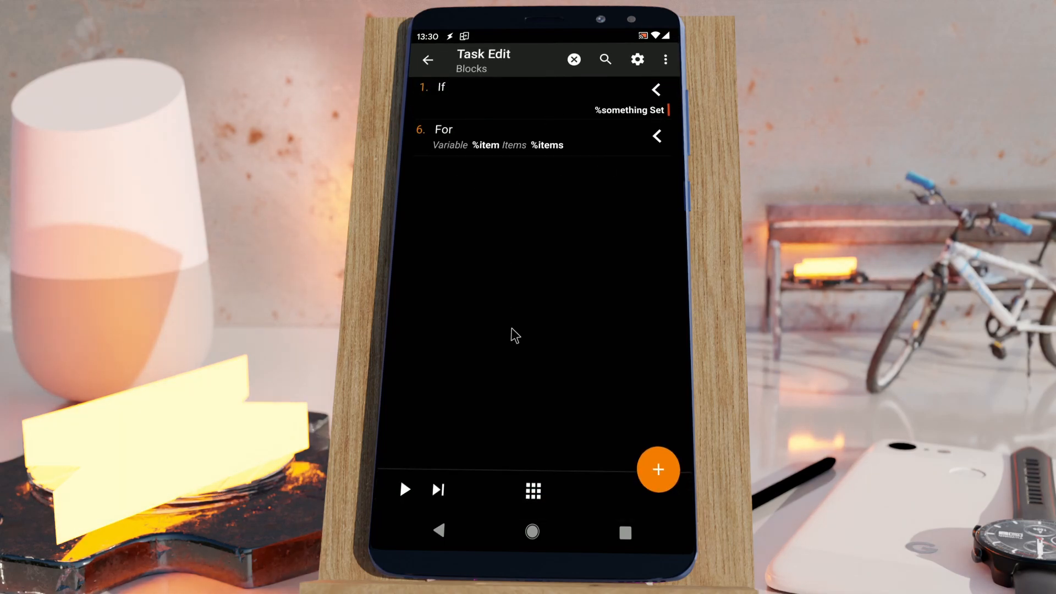
mouse_move(552, 362)
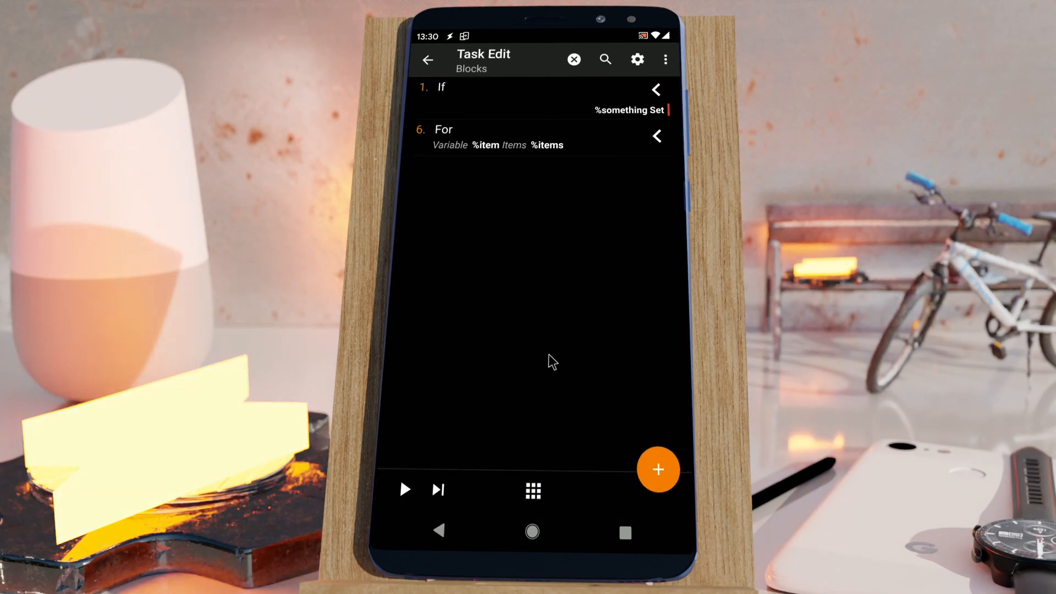
left_click(657, 136)
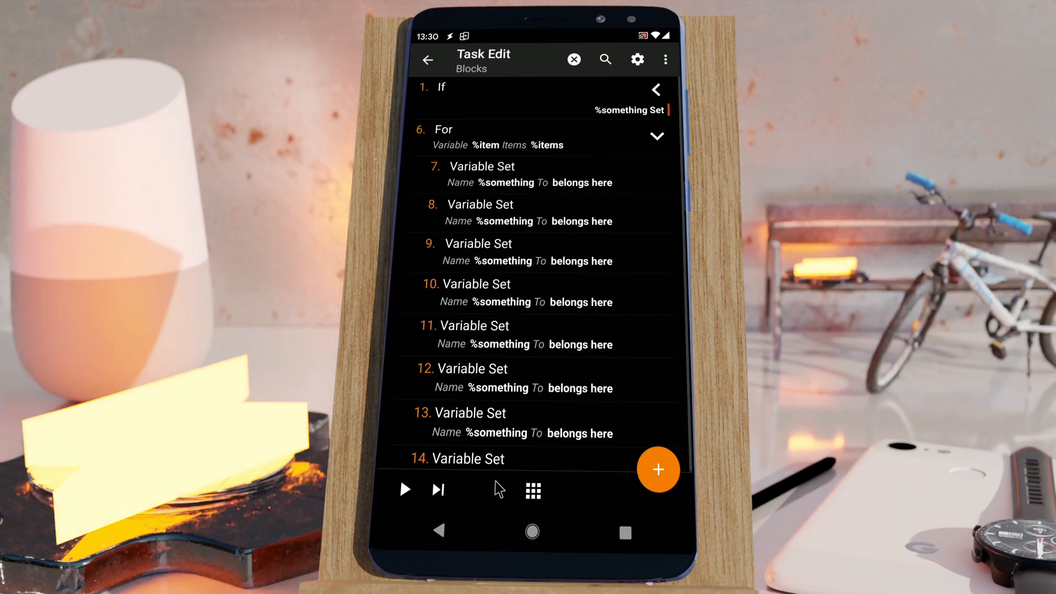
mouse_move(654, 162)
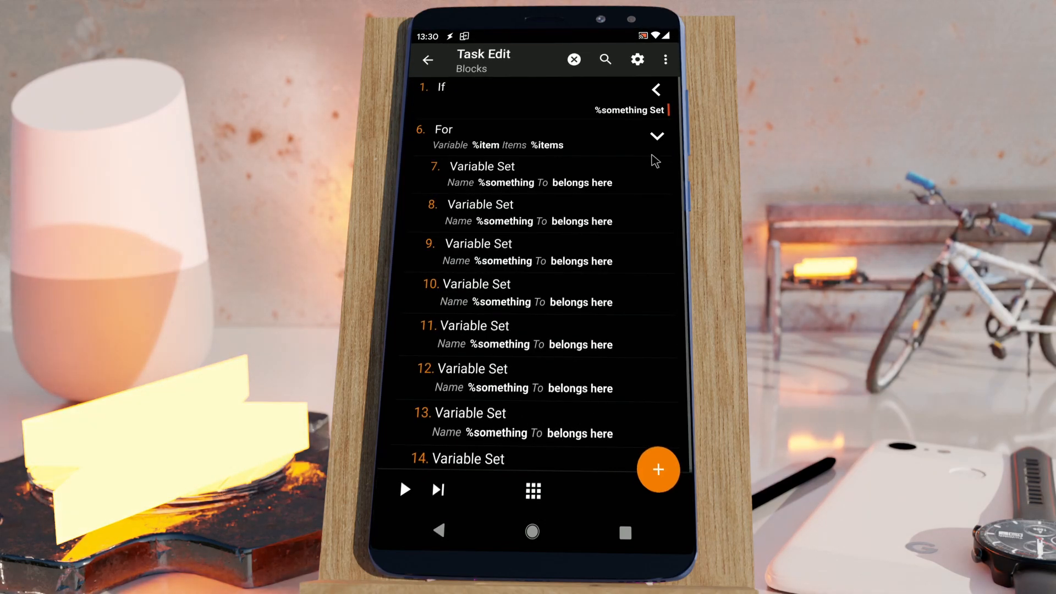
mouse_move(640, 155)
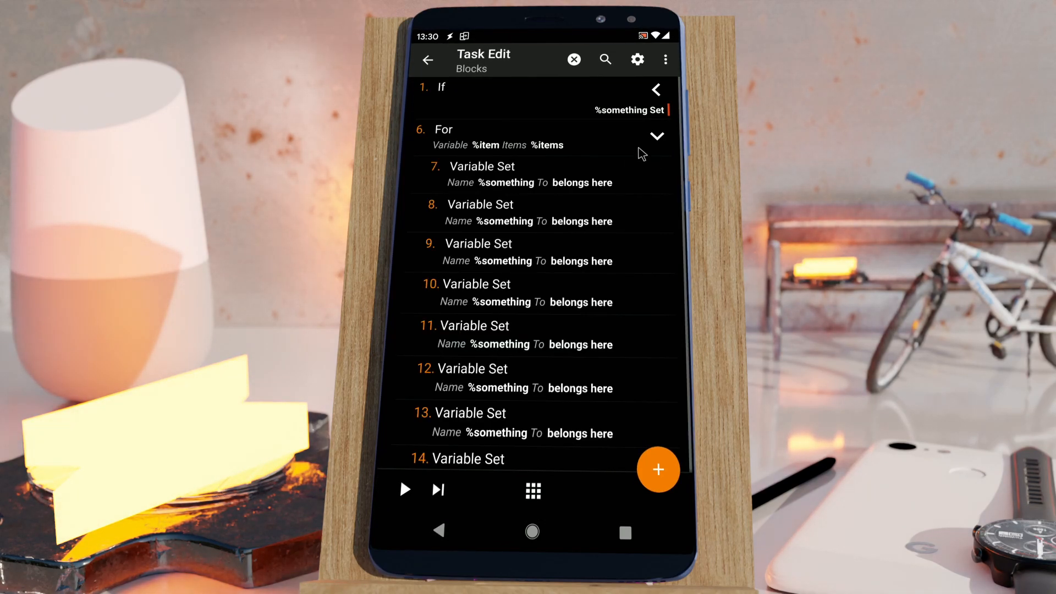
Step: Expand the If block, exit and reopen Blocks, then expand and re-collapse If
left_click(655, 90)
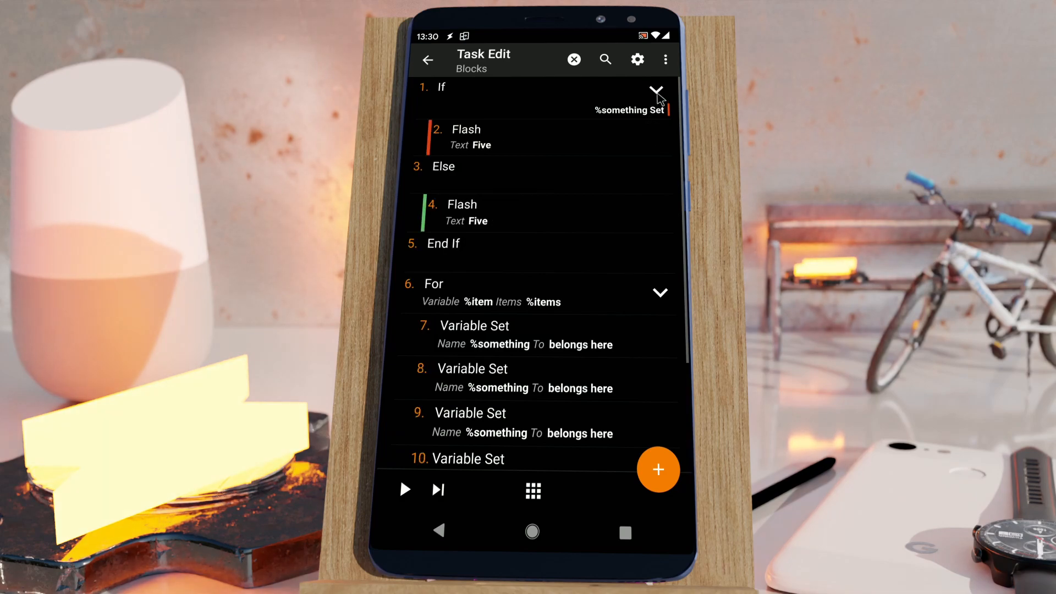
left_click(428, 60)
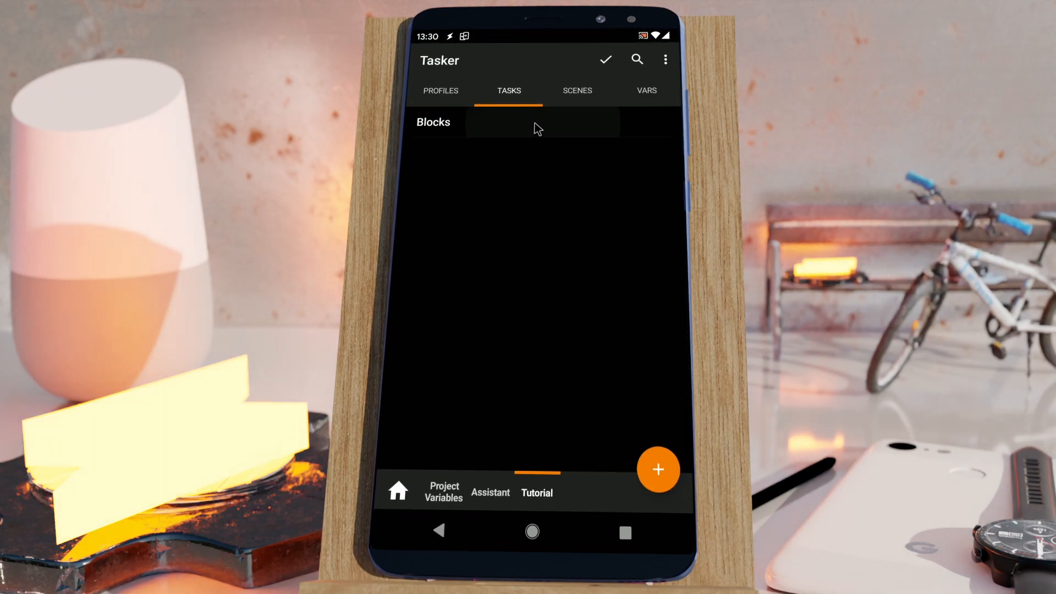
left_click(433, 122)
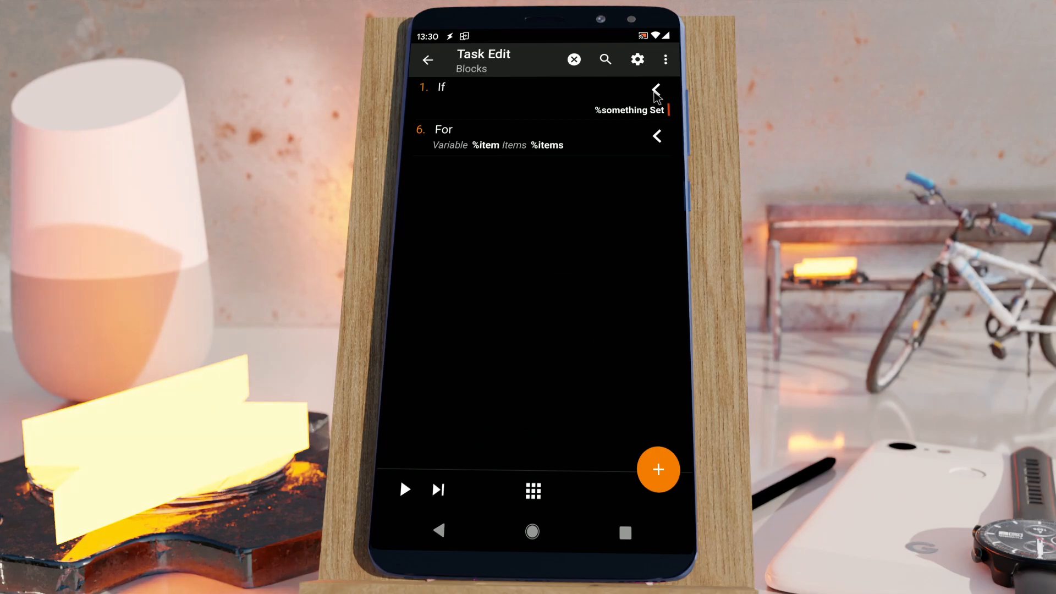
left_click(654, 90)
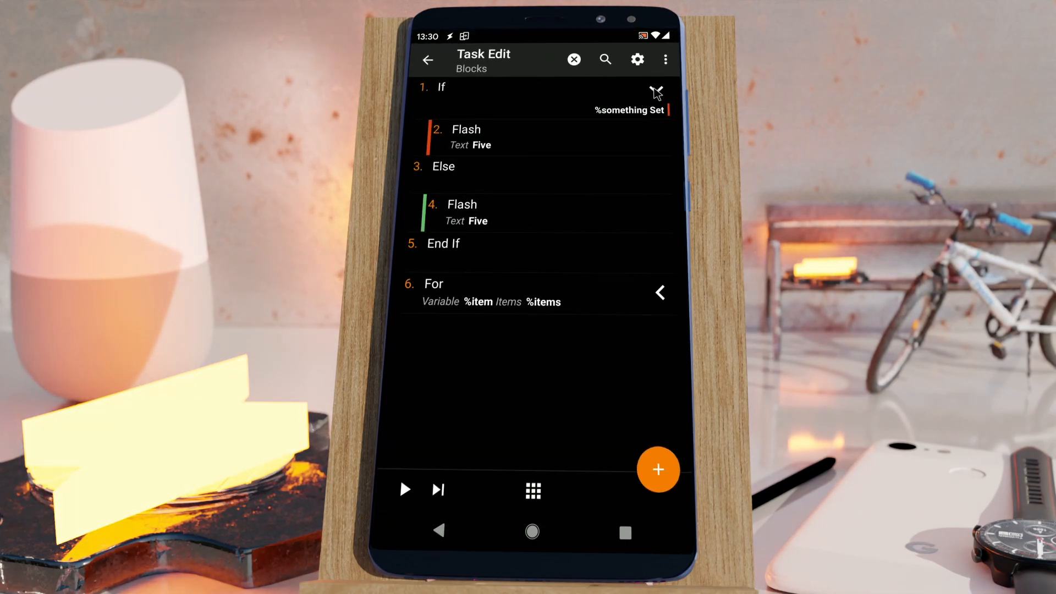
left_click(655, 90)
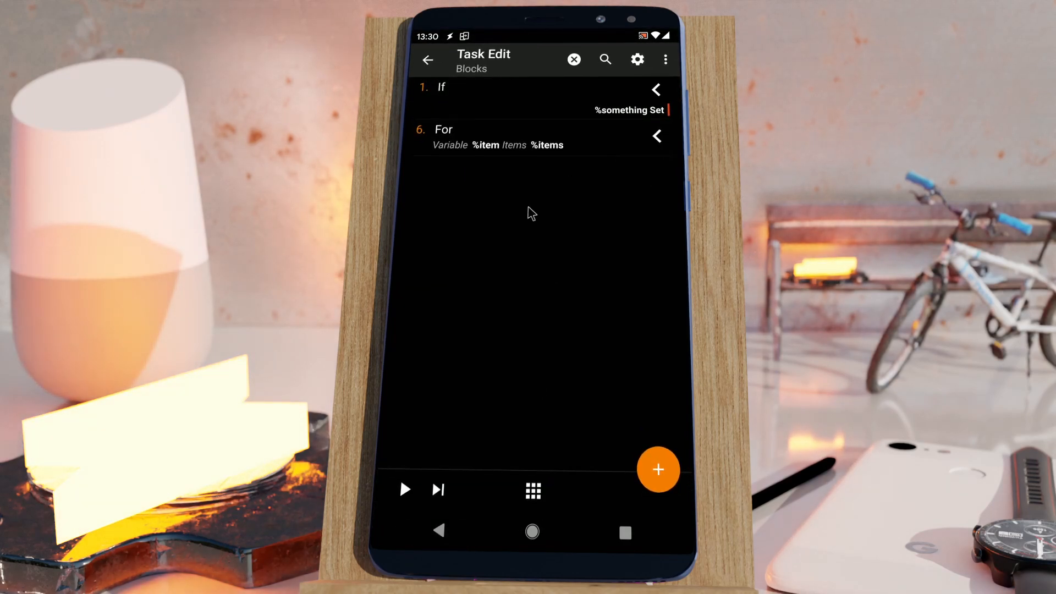
mouse_move(512, 232)
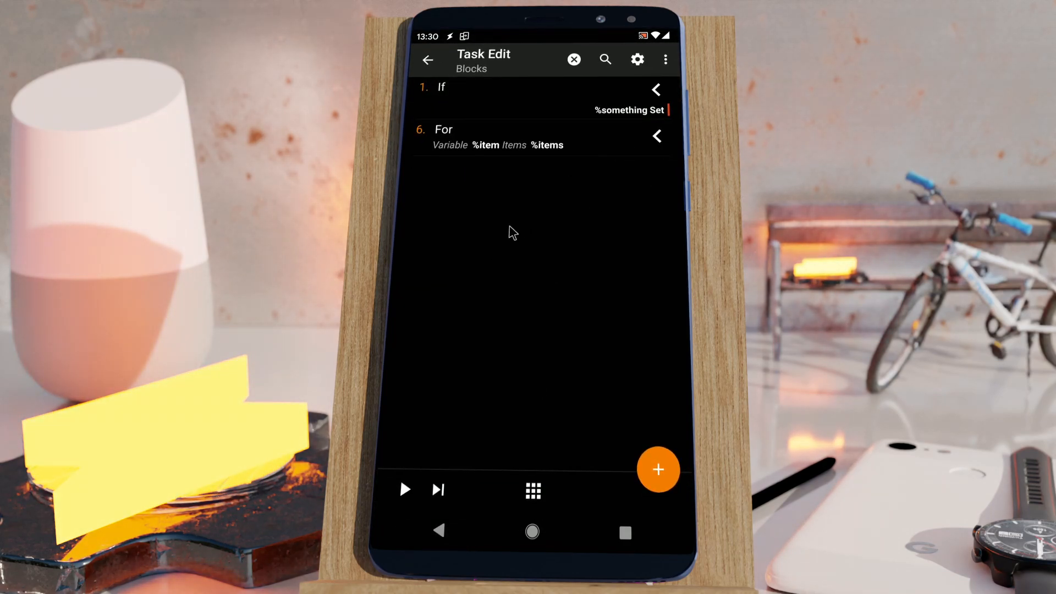